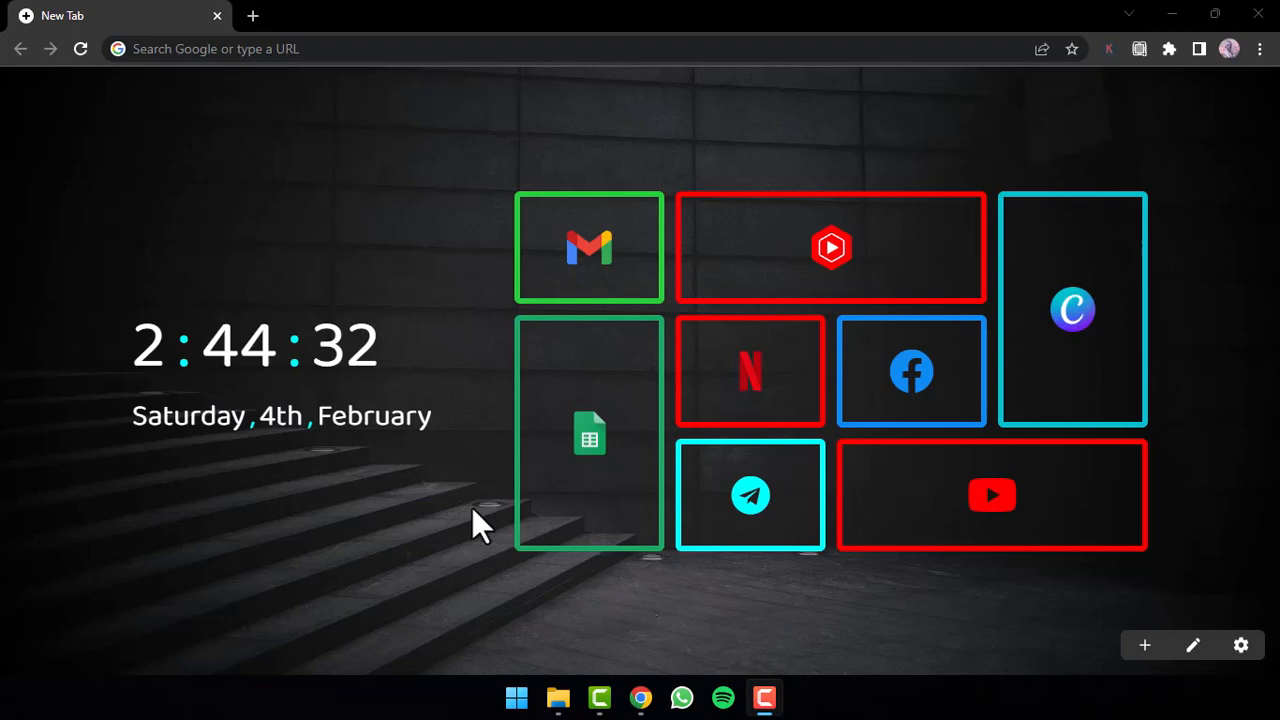
- Go to creditkarma.com from the new tab page
click(1072, 308)
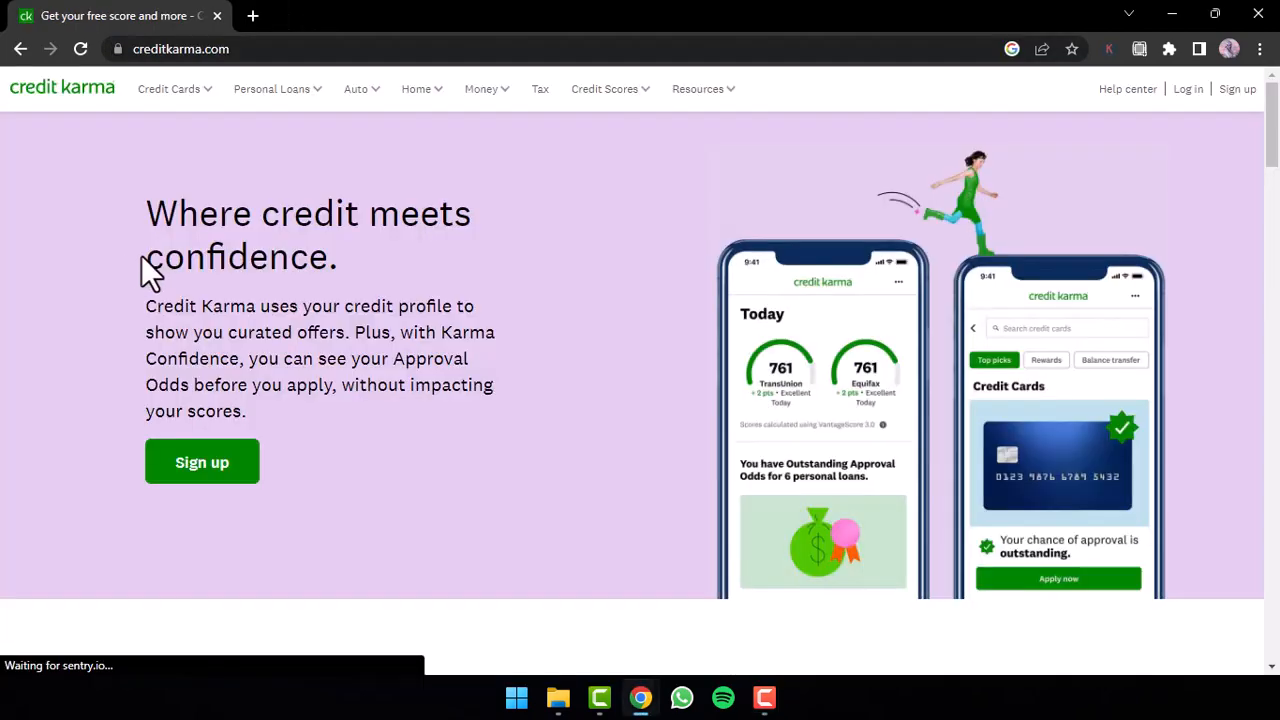
mouse_move(315, 265)
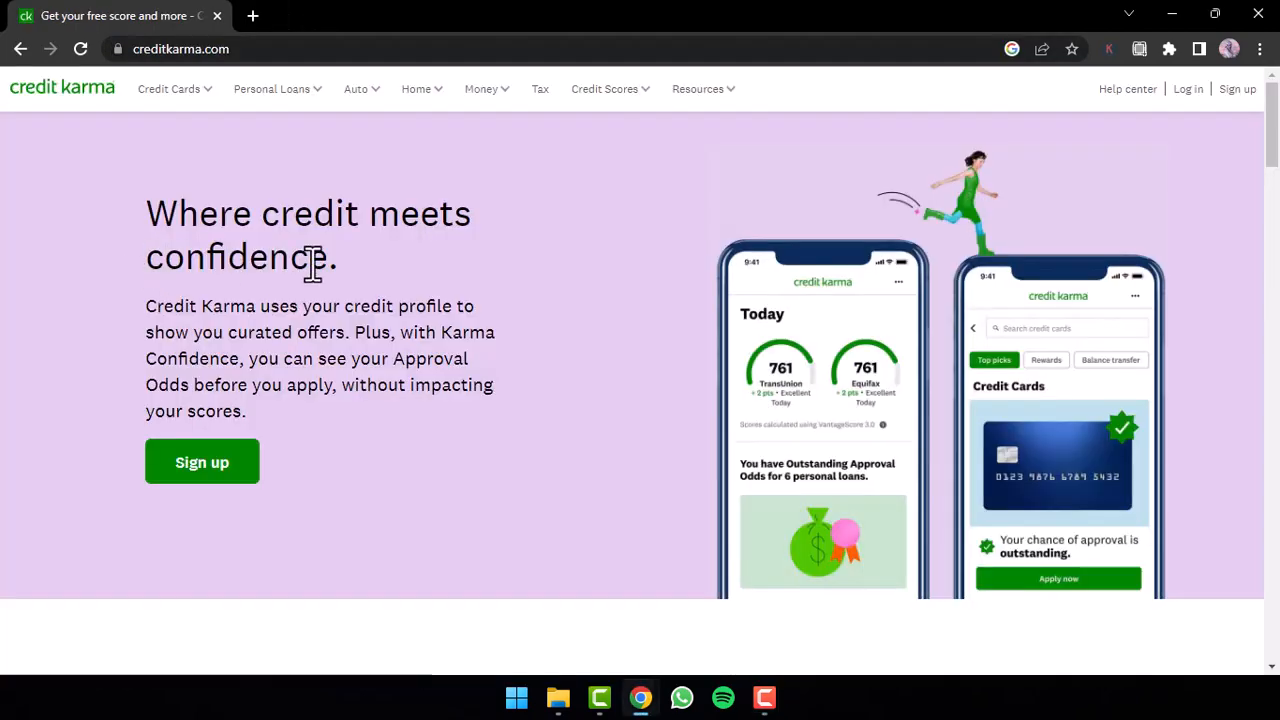
mouse_move(1157, 180)
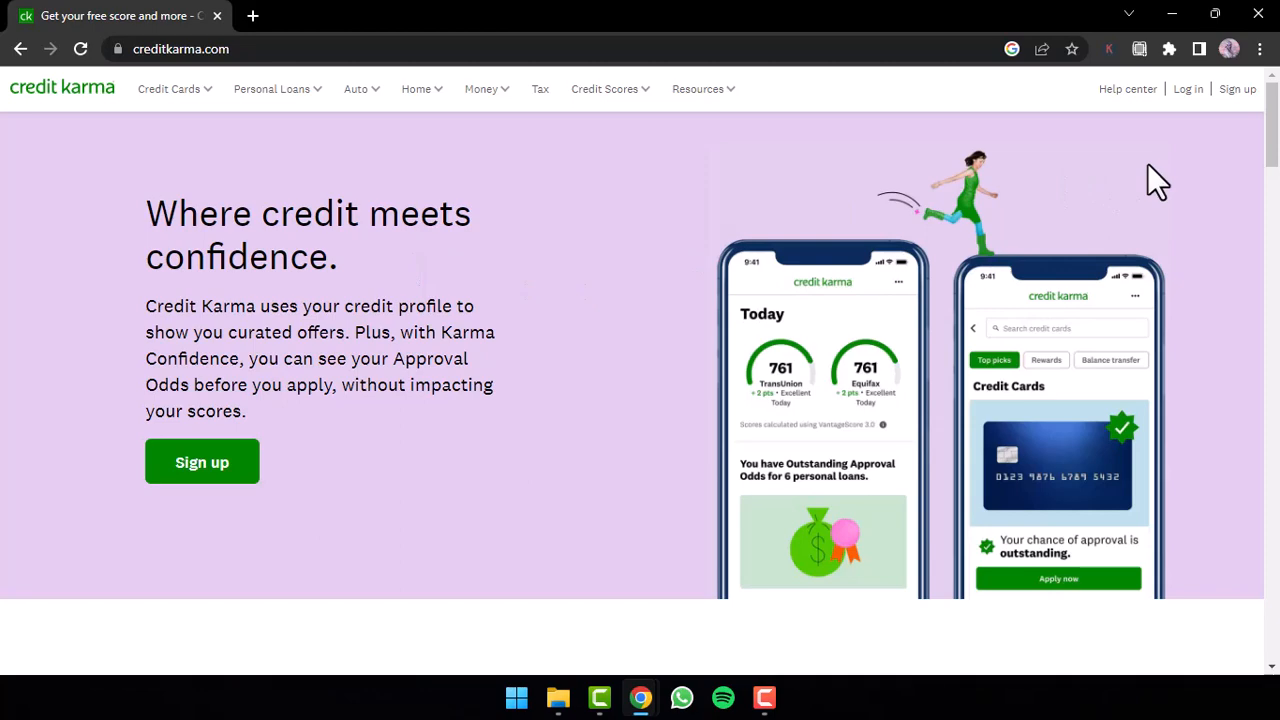
- Go to the Credit Karma login page from the homepage's 'Log in' link
click(1187, 89)
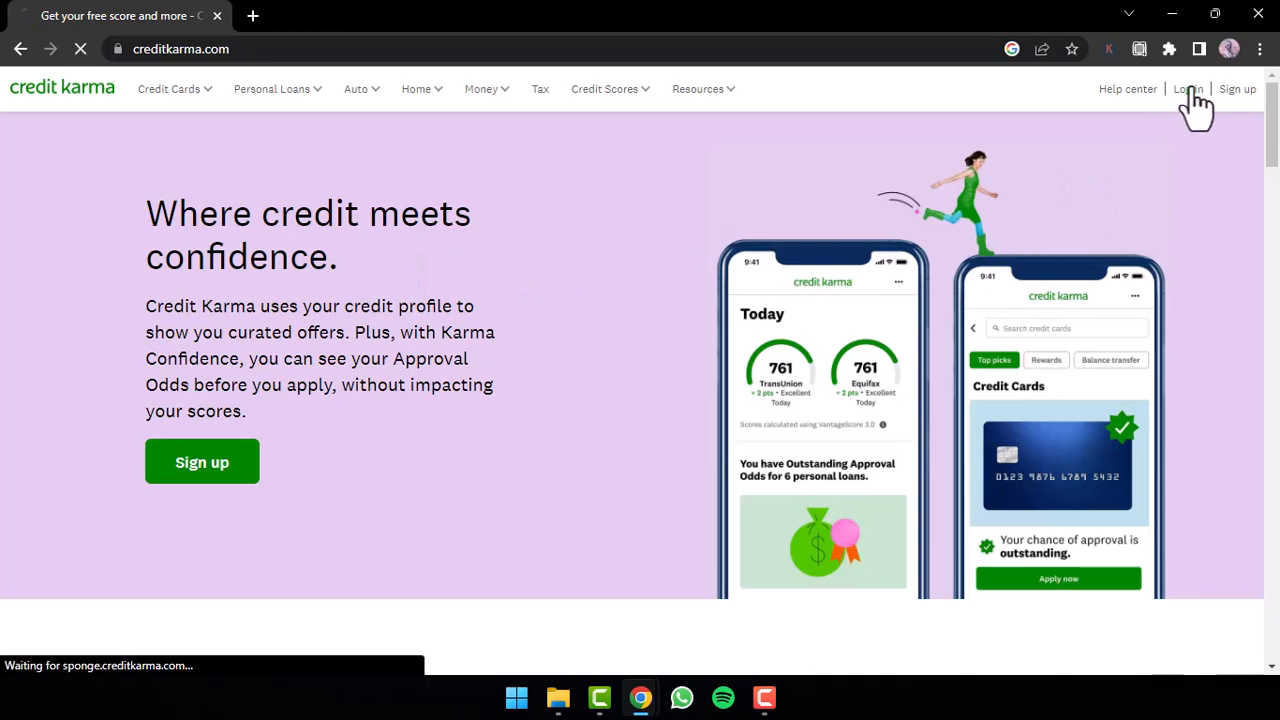
click(1188, 89)
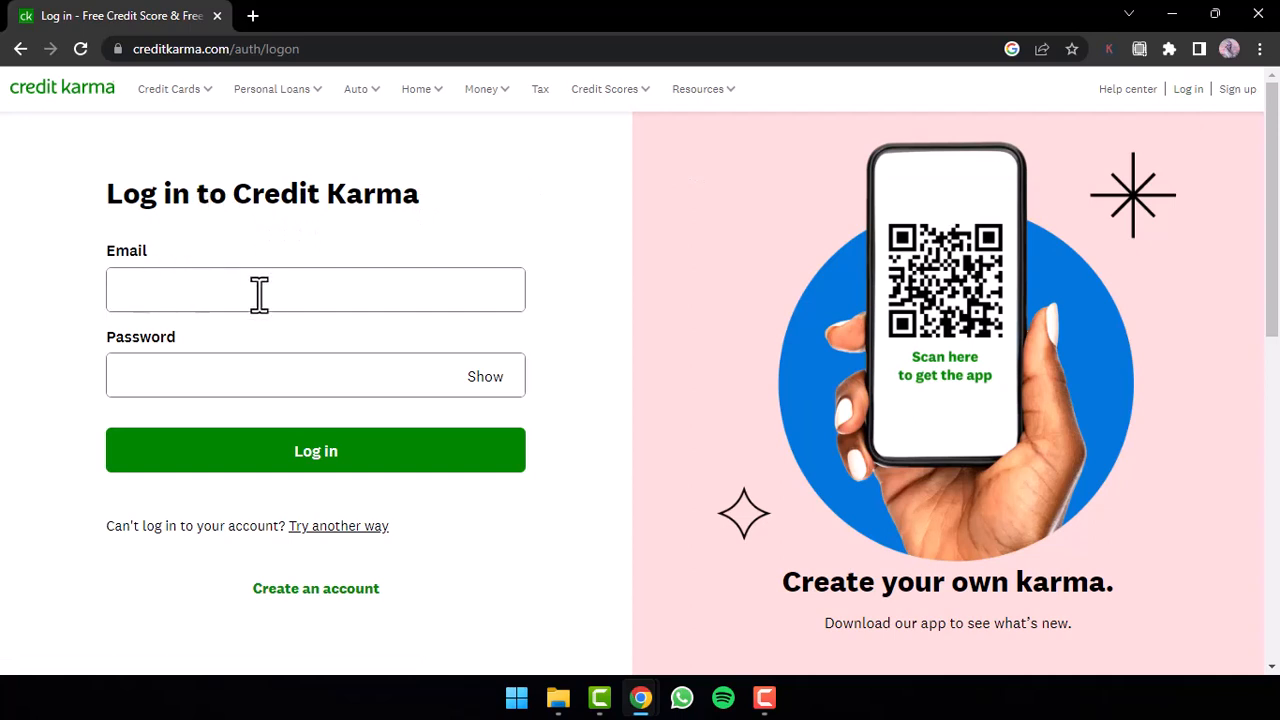
mouse_move(430, 465)
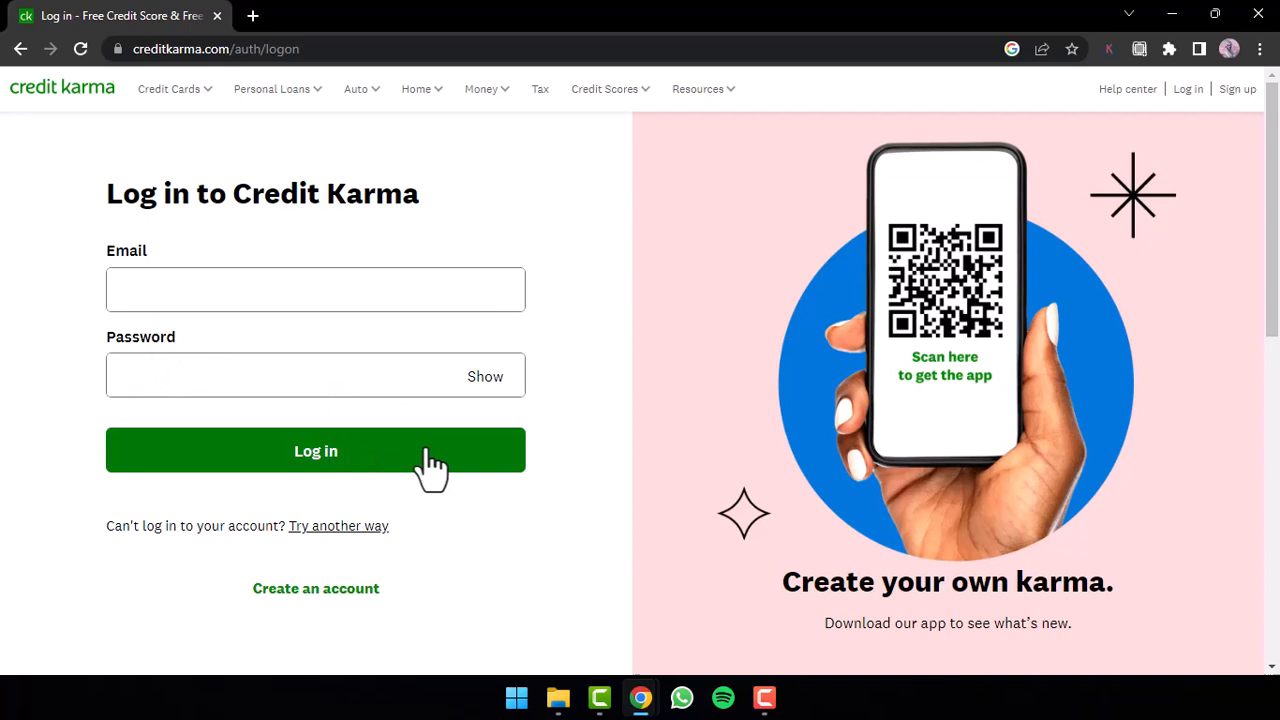
mouse_move(155, 360)
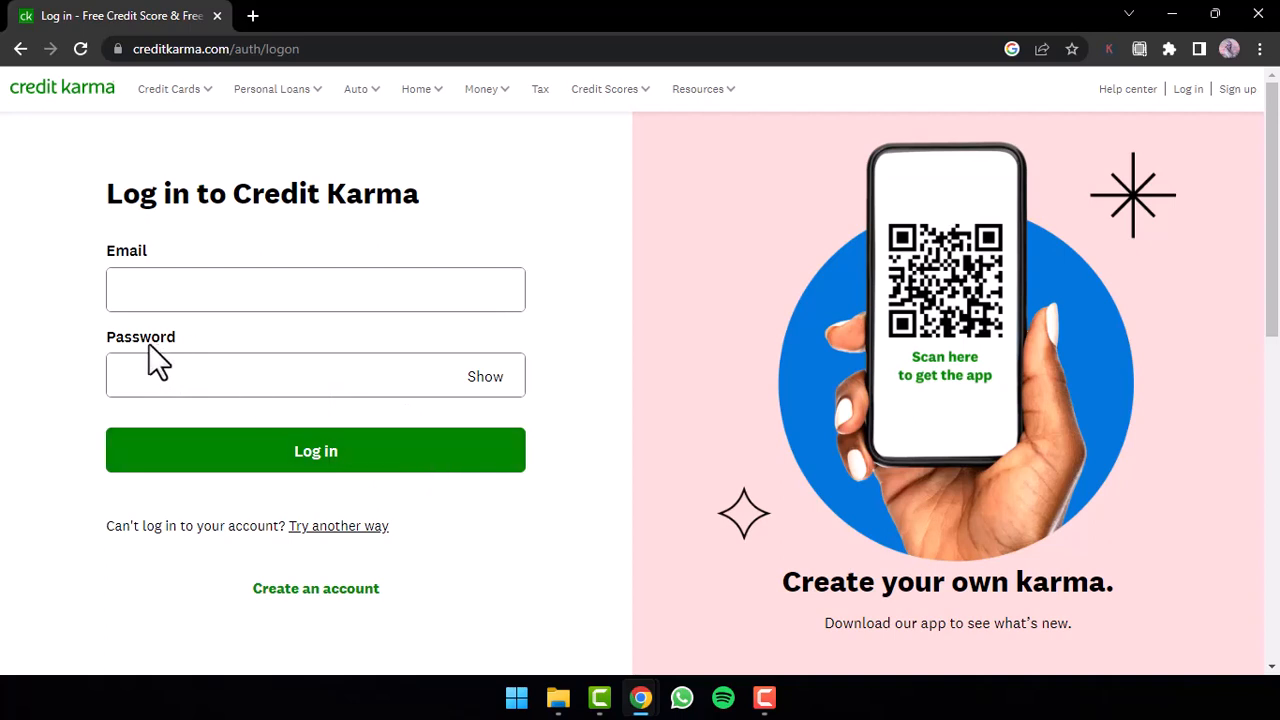
mouse_move(268, 505)
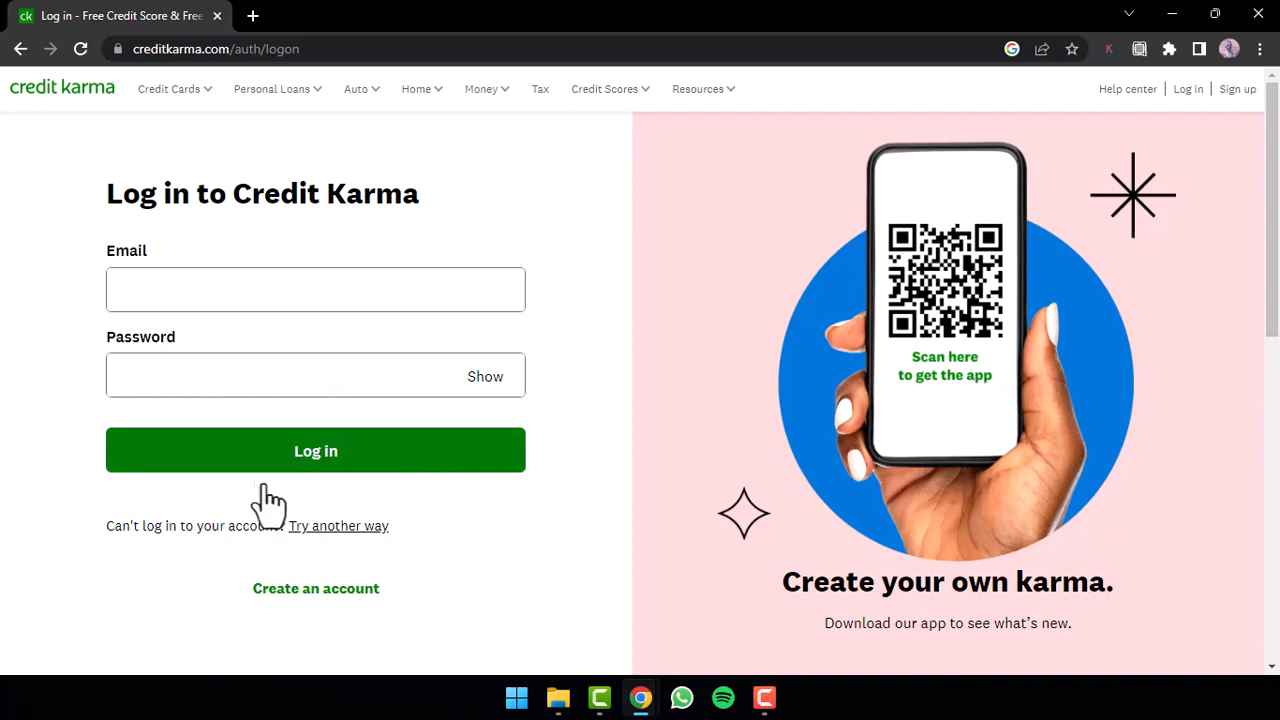
mouse_move(338, 525)
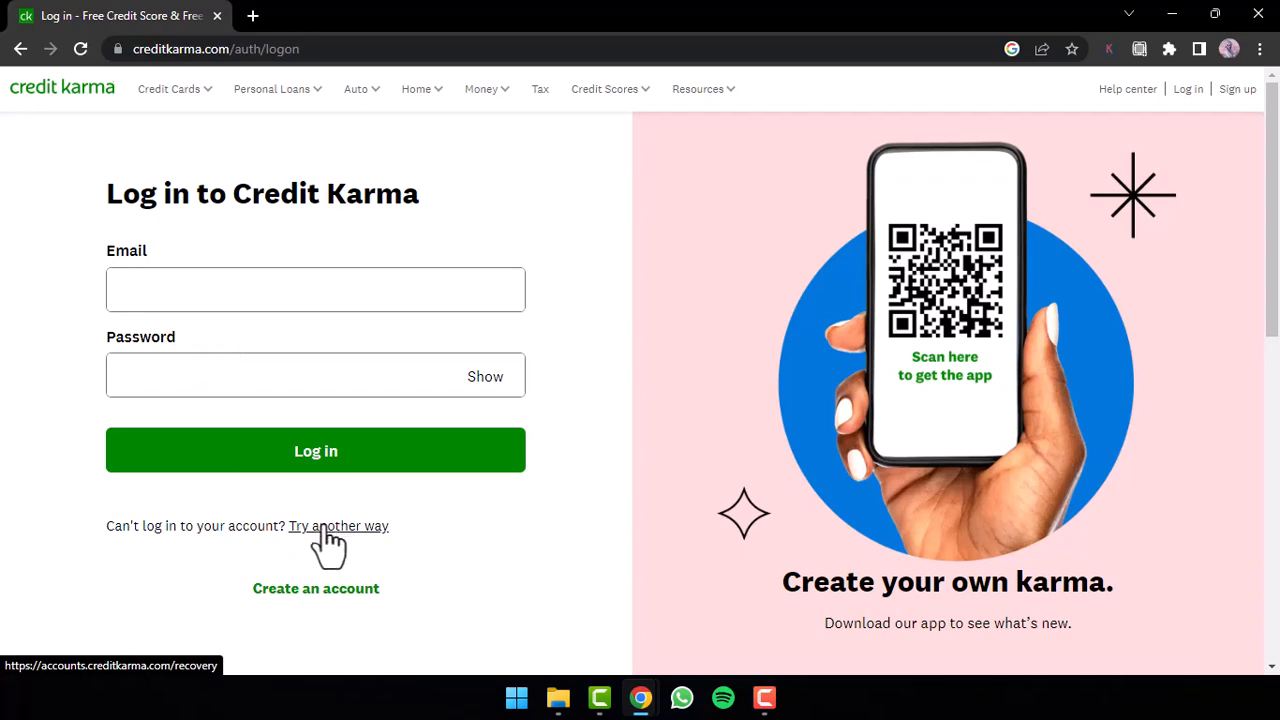
click(338, 525)
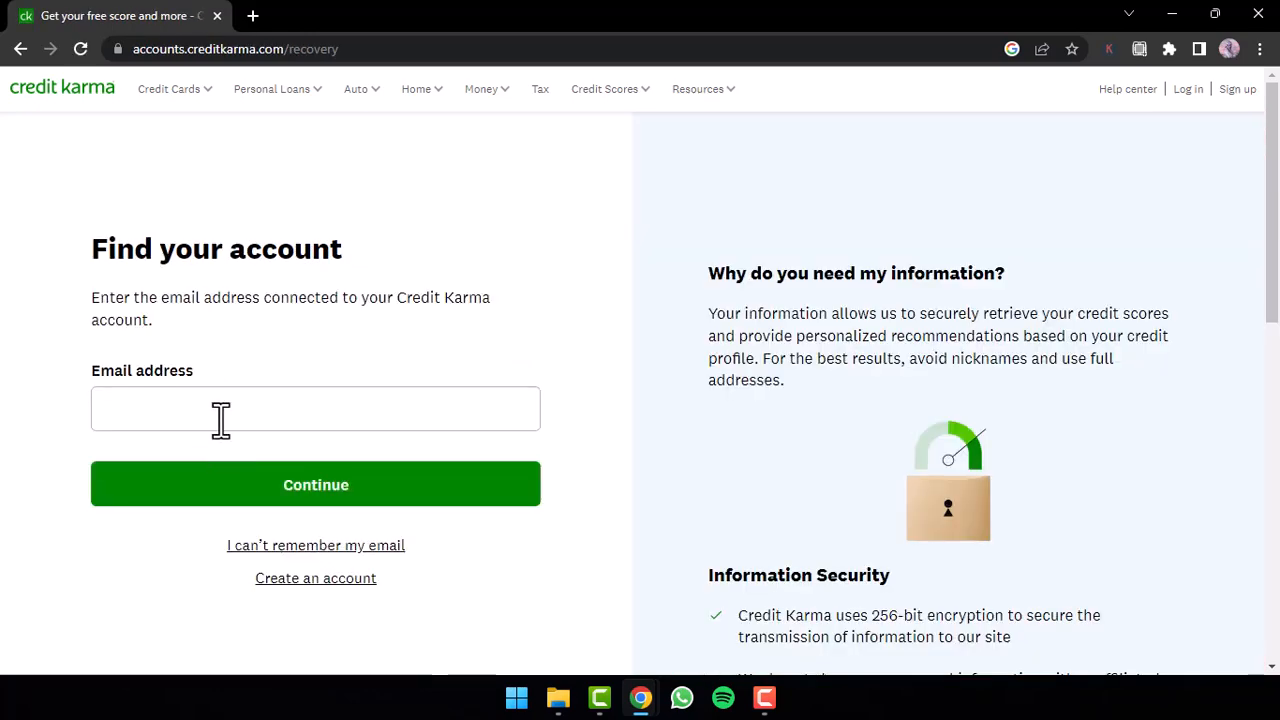
click(315, 408)
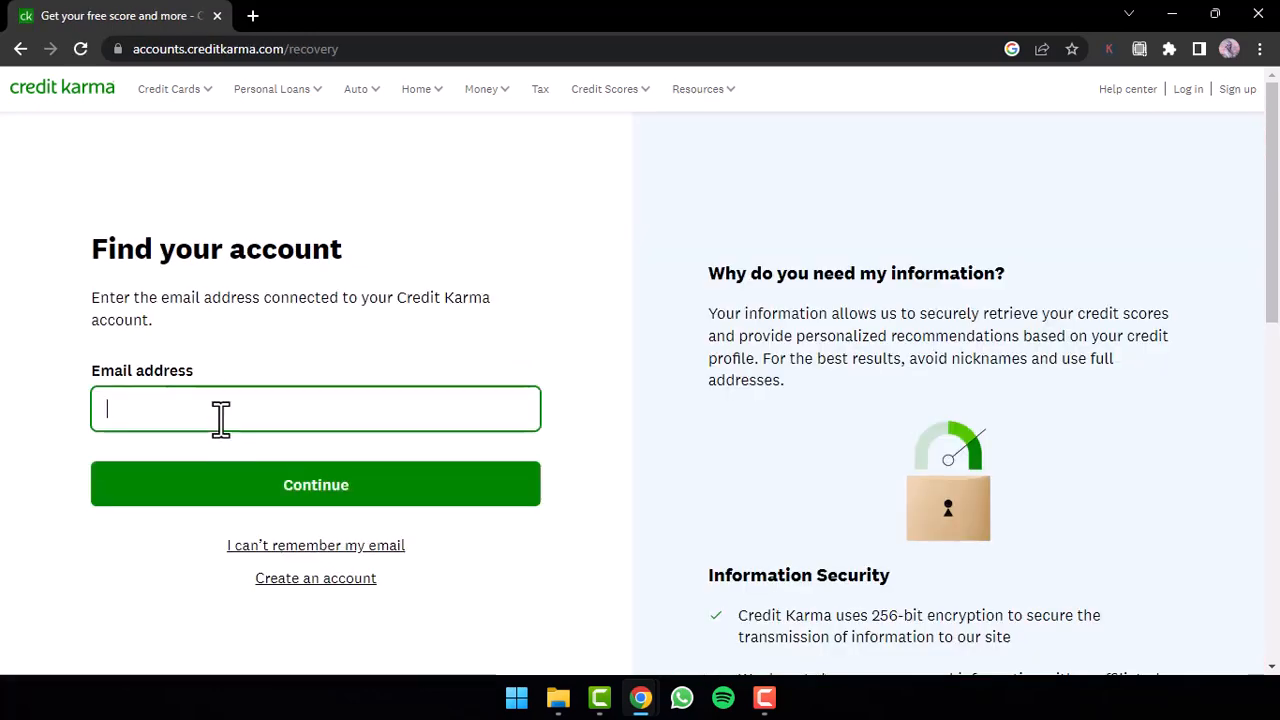
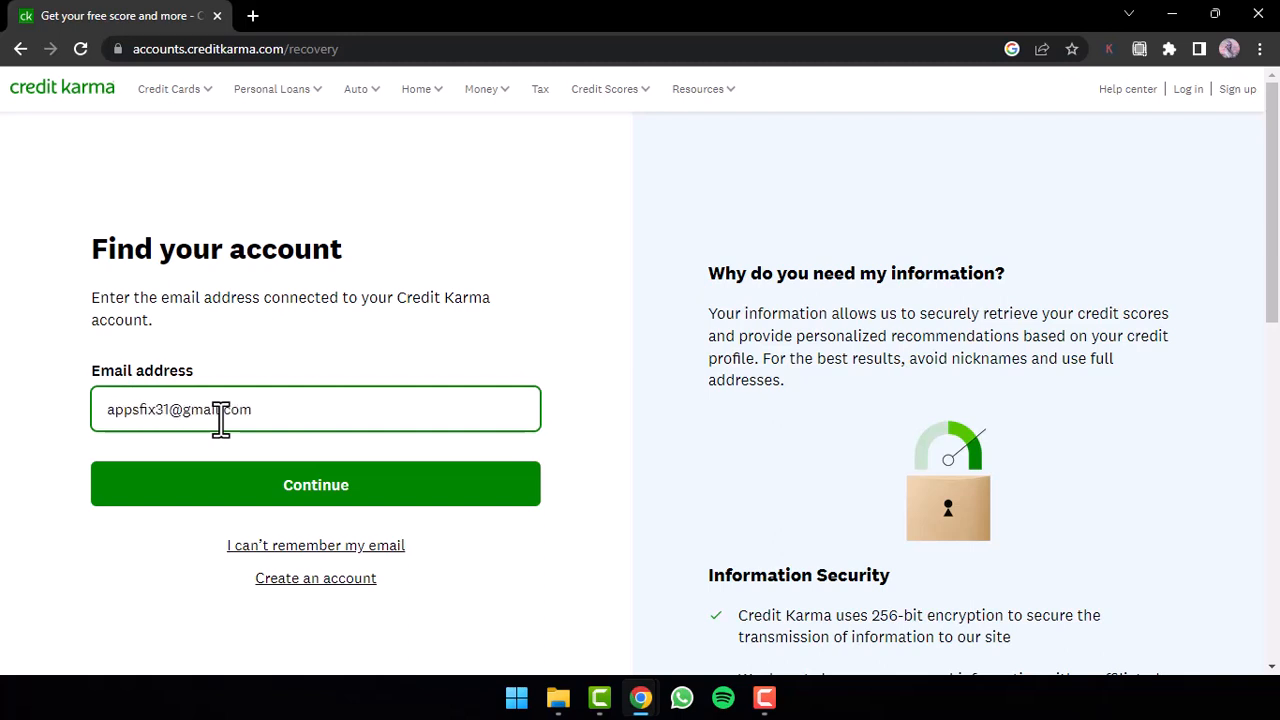
click(315, 484)
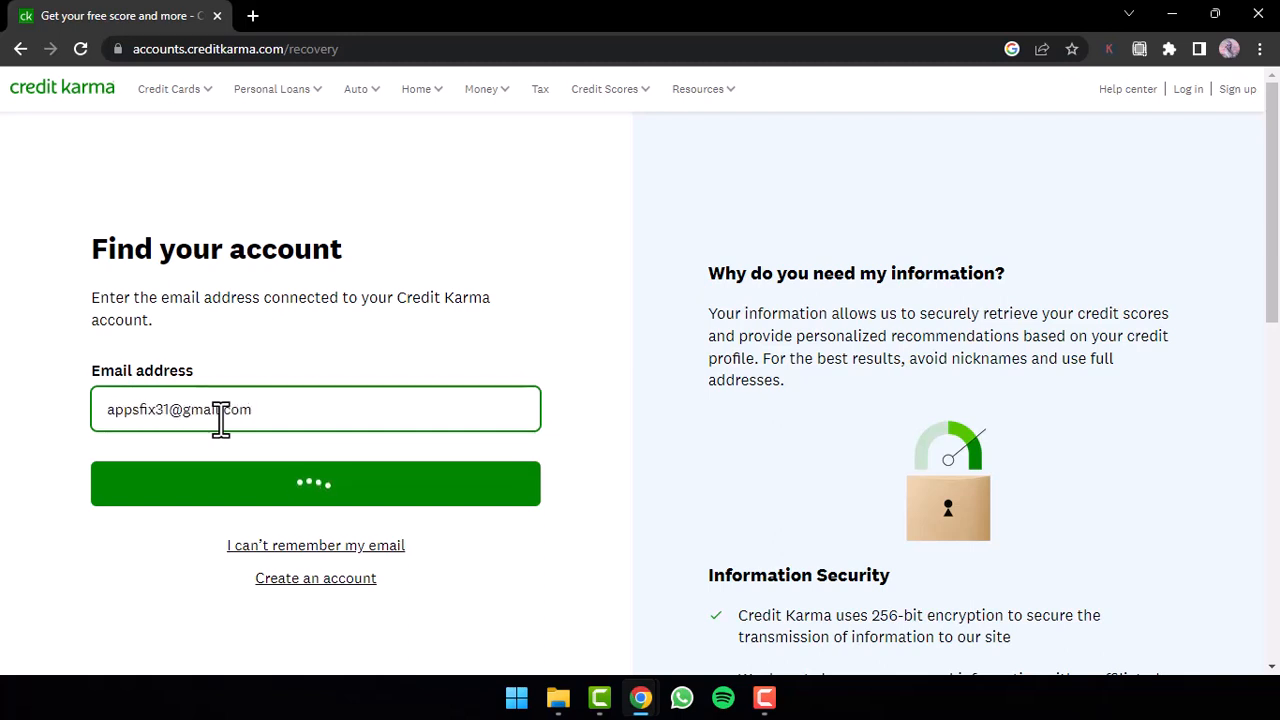
click(315, 483)
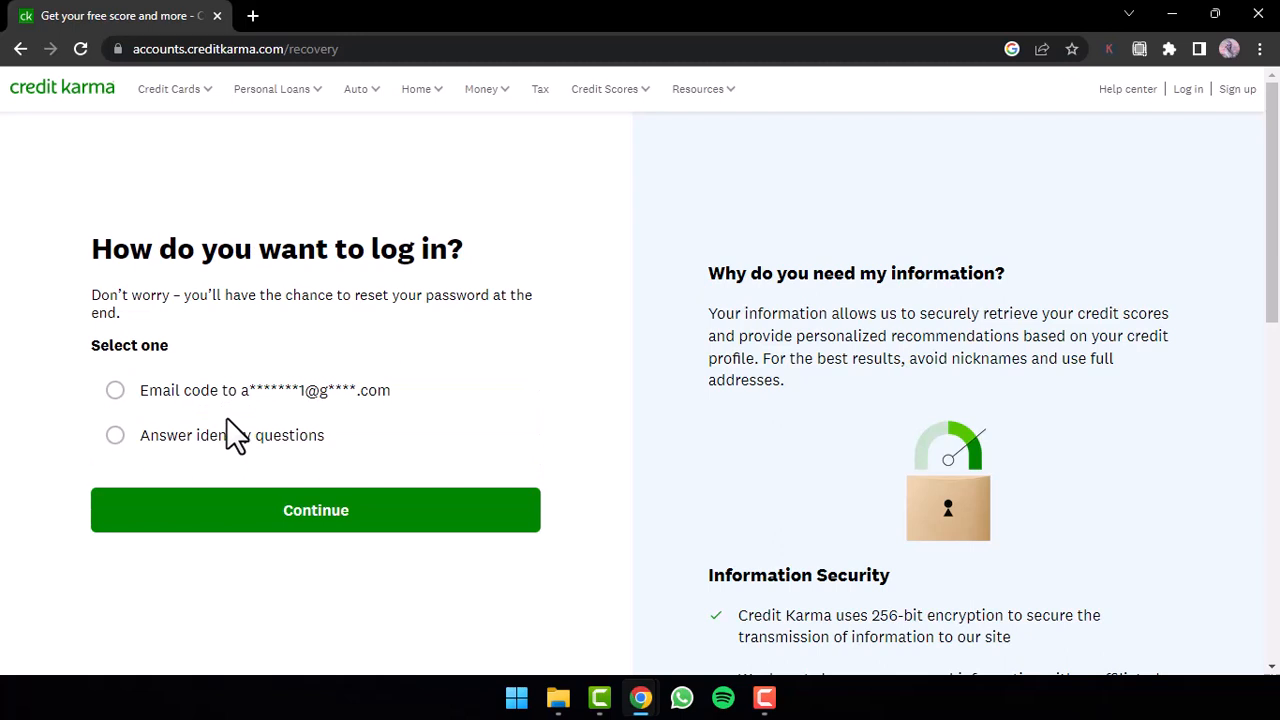
mouse_move(145, 460)
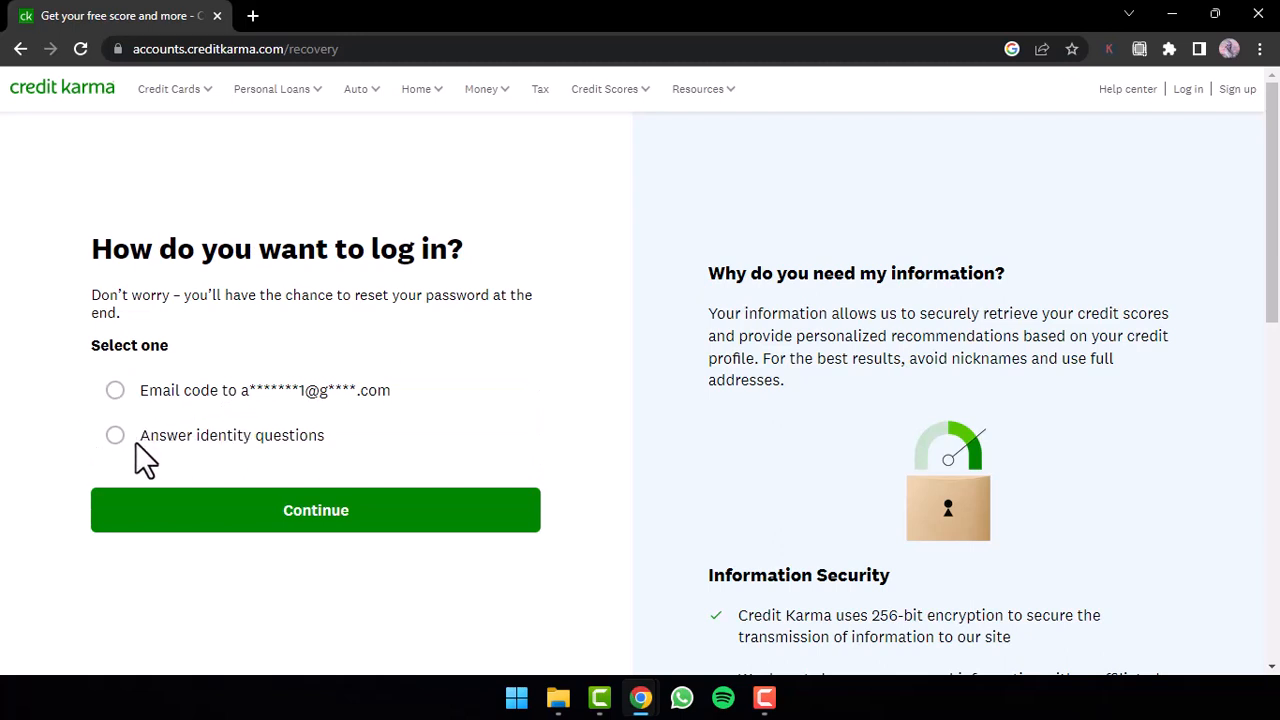
mouse_move(275, 412)
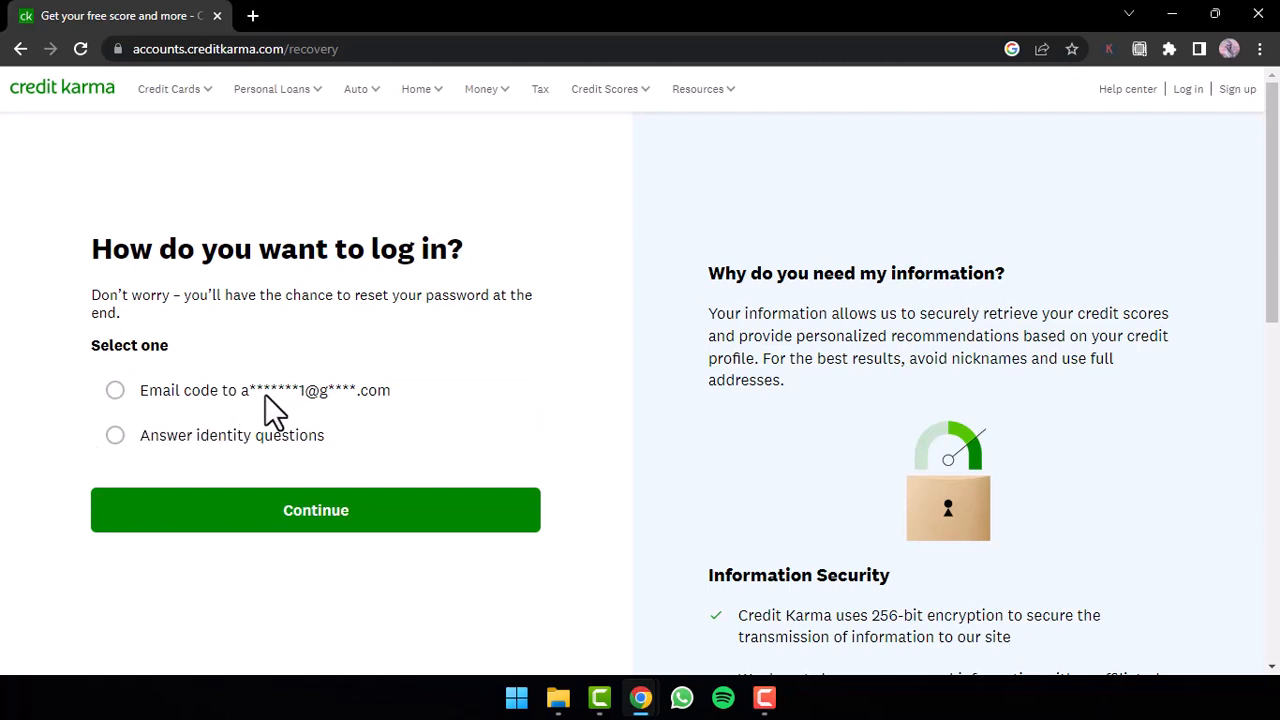
mouse_move(240, 450)
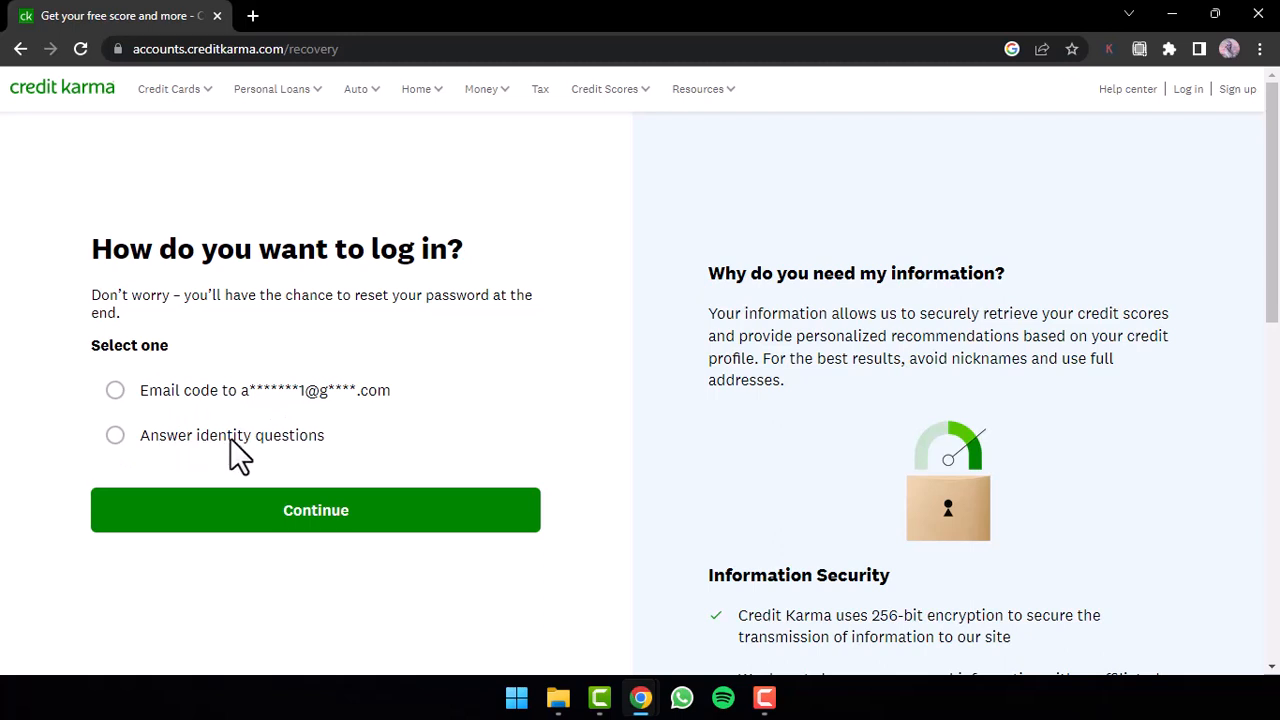
- Choose to receive a login code by email and continue
click(115, 390)
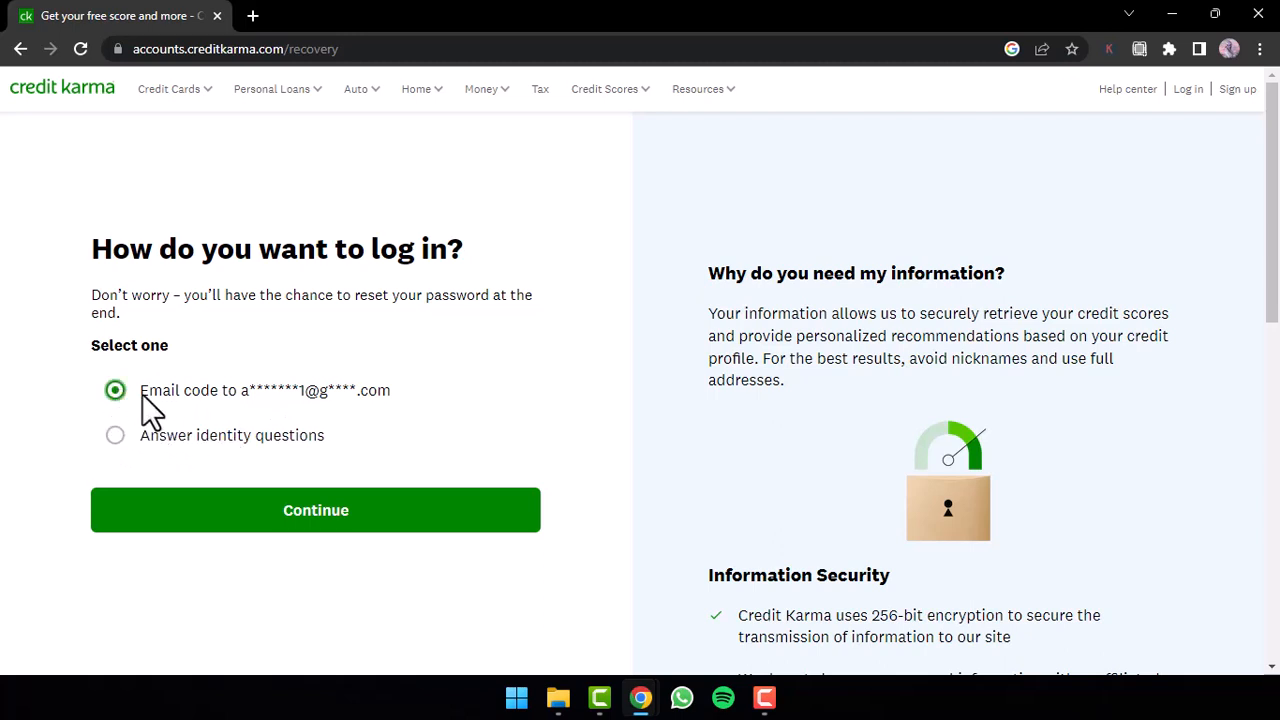
mouse_move(210, 440)
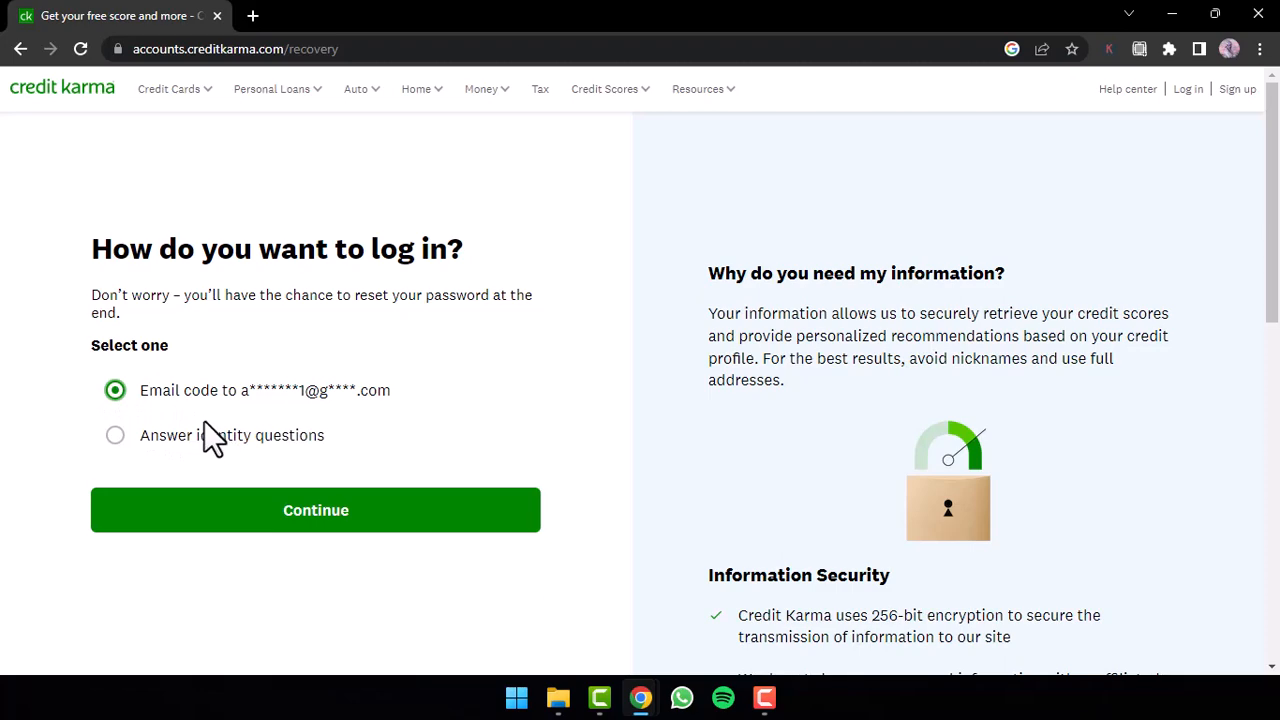
click(315, 510)
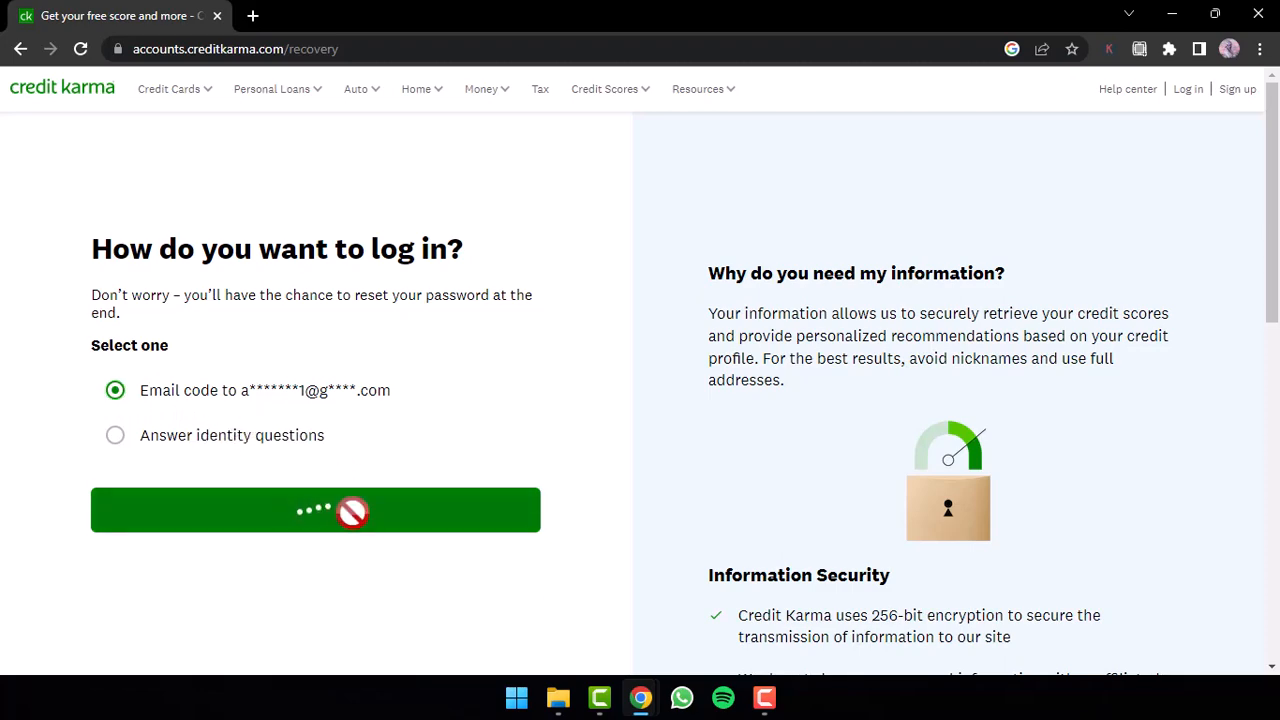
click(315, 510)
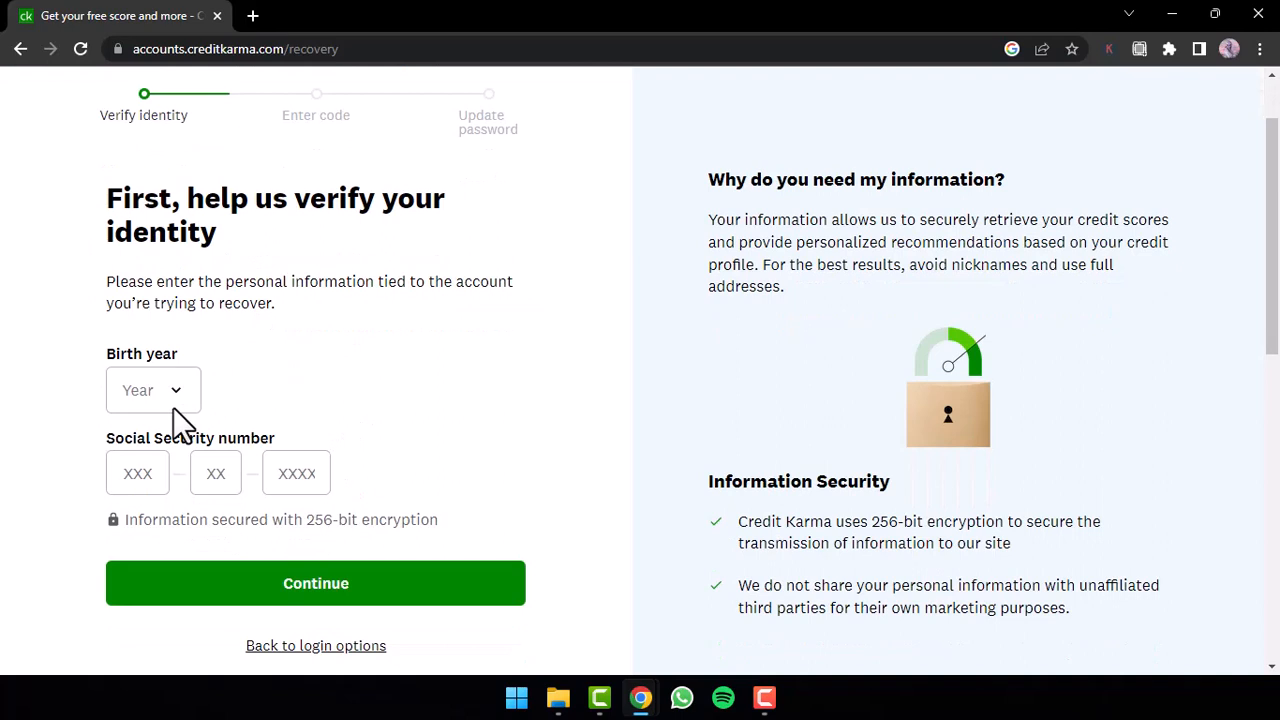
mouse_move(407, 490)
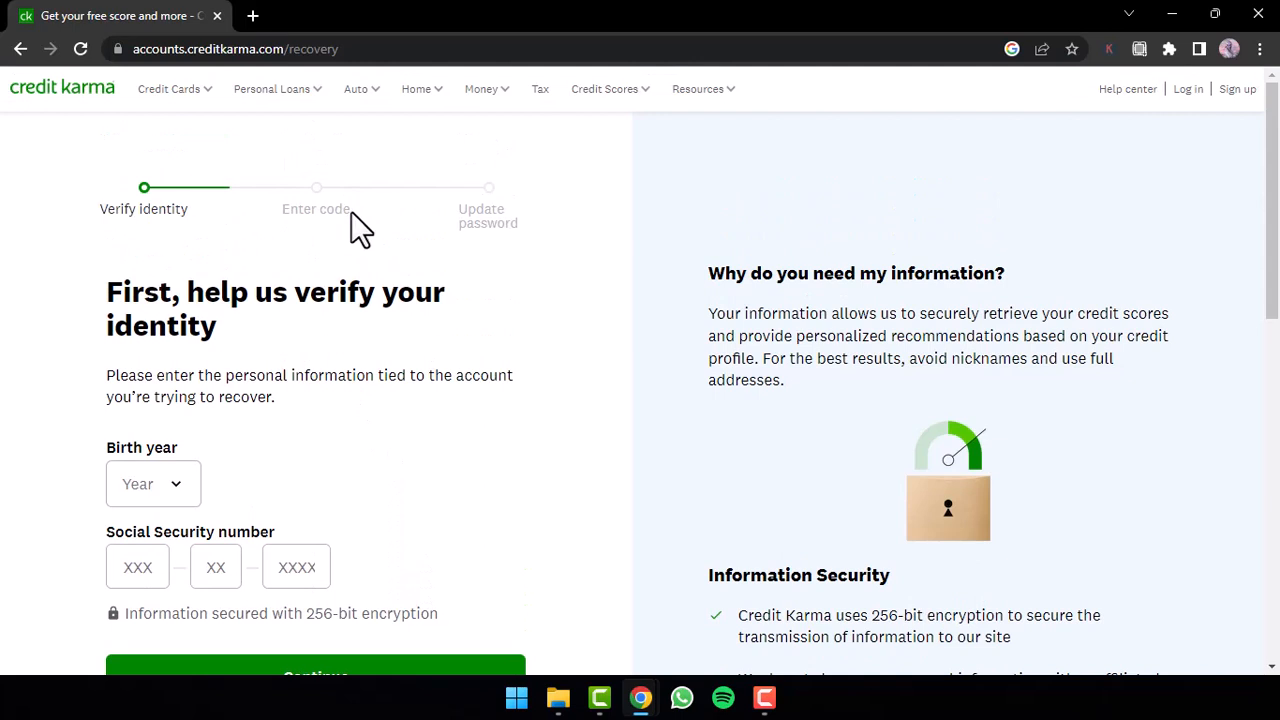
mouse_move(477, 215)
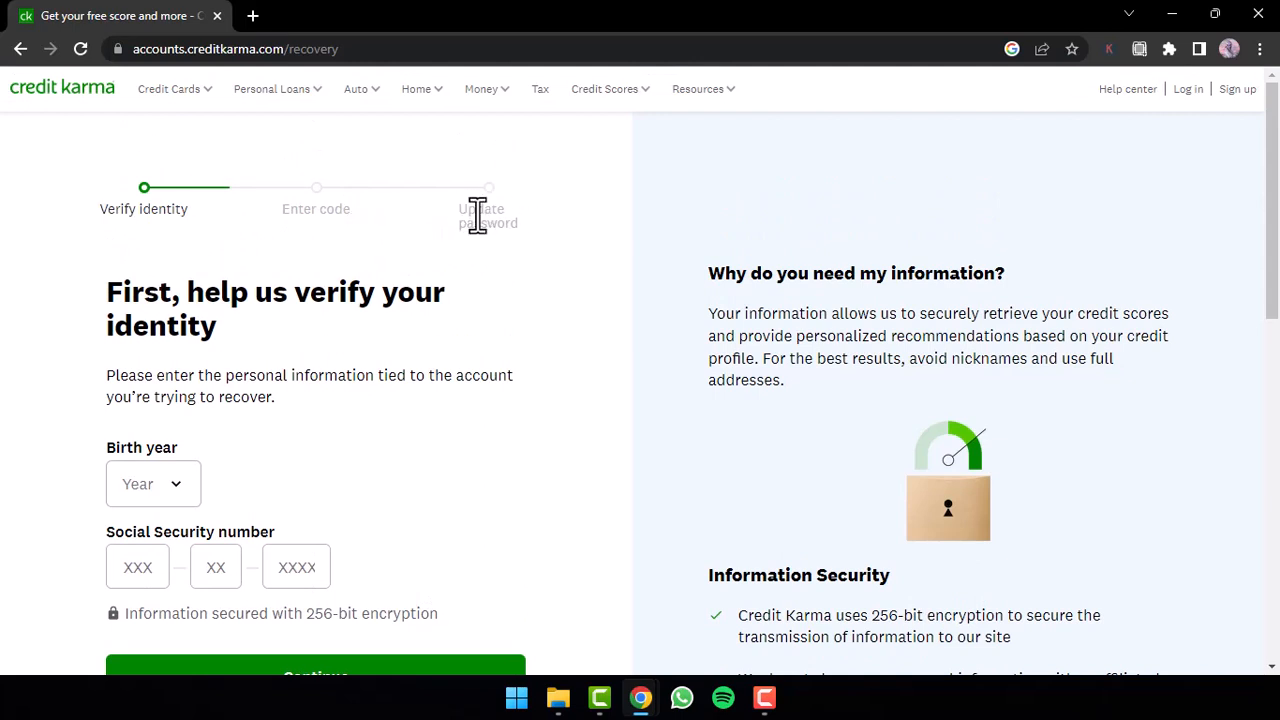
click(315, 670)
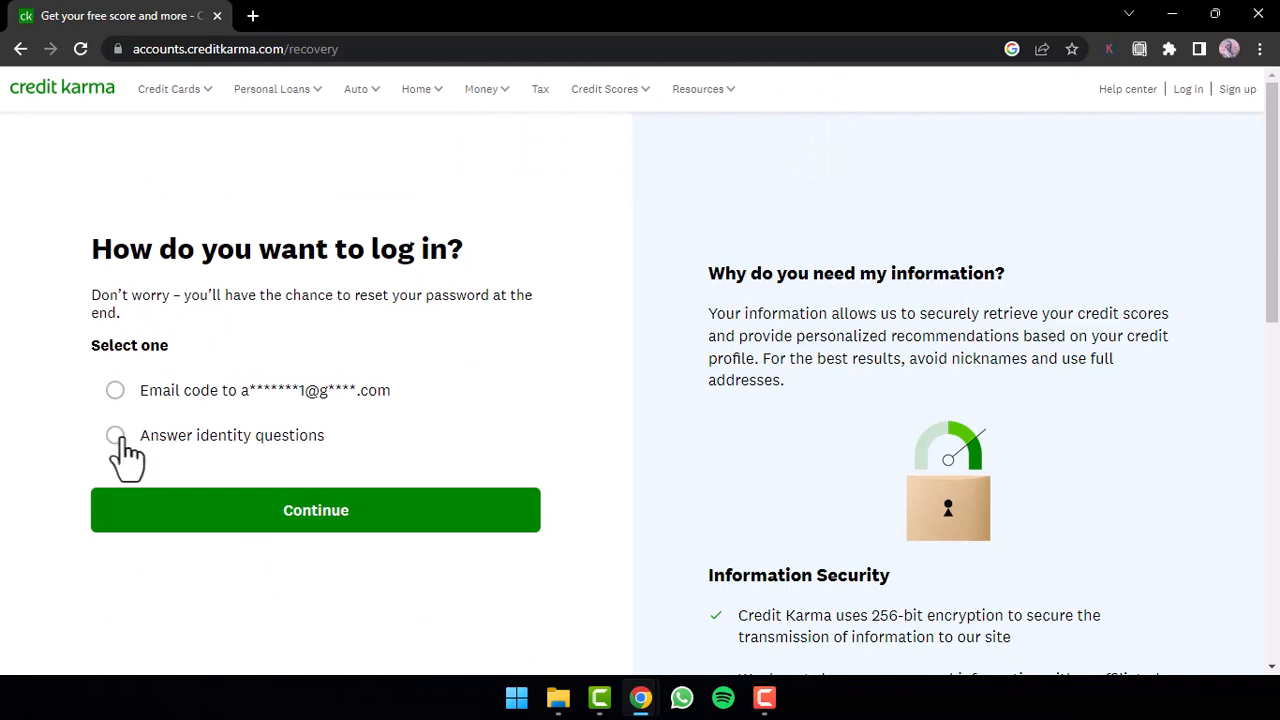
click(315, 510)
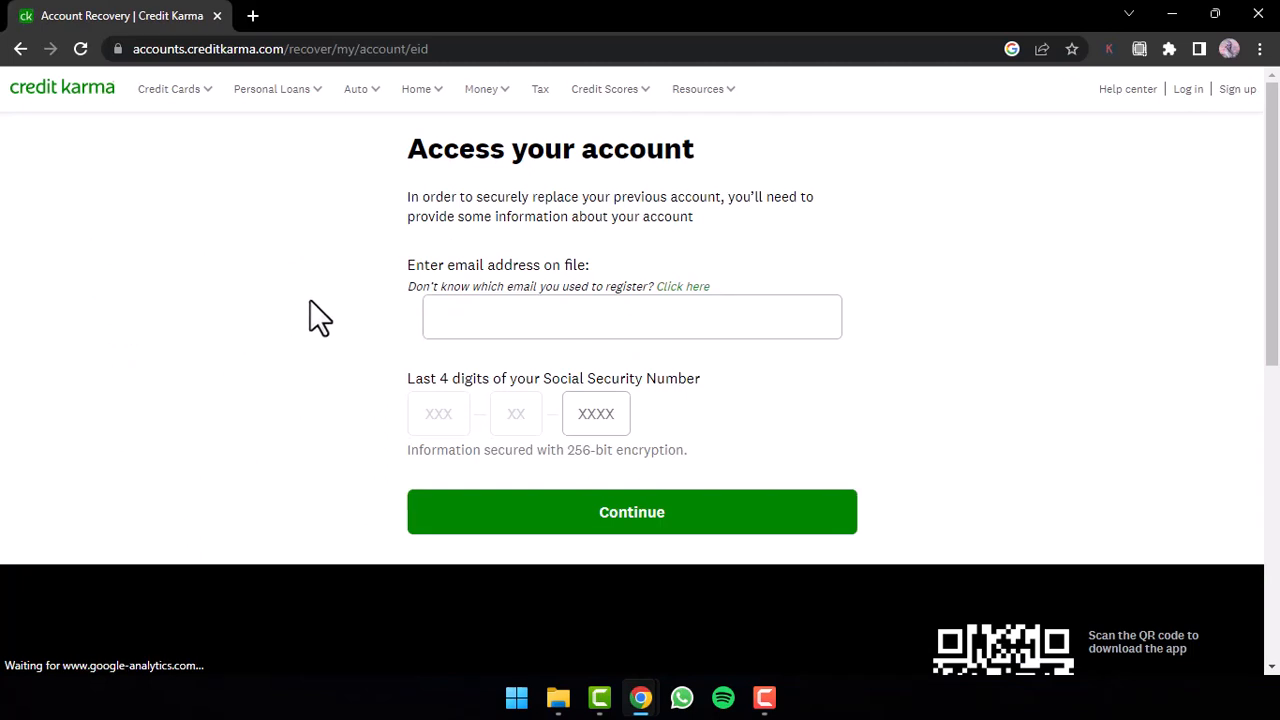
mouse_move(424, 290)
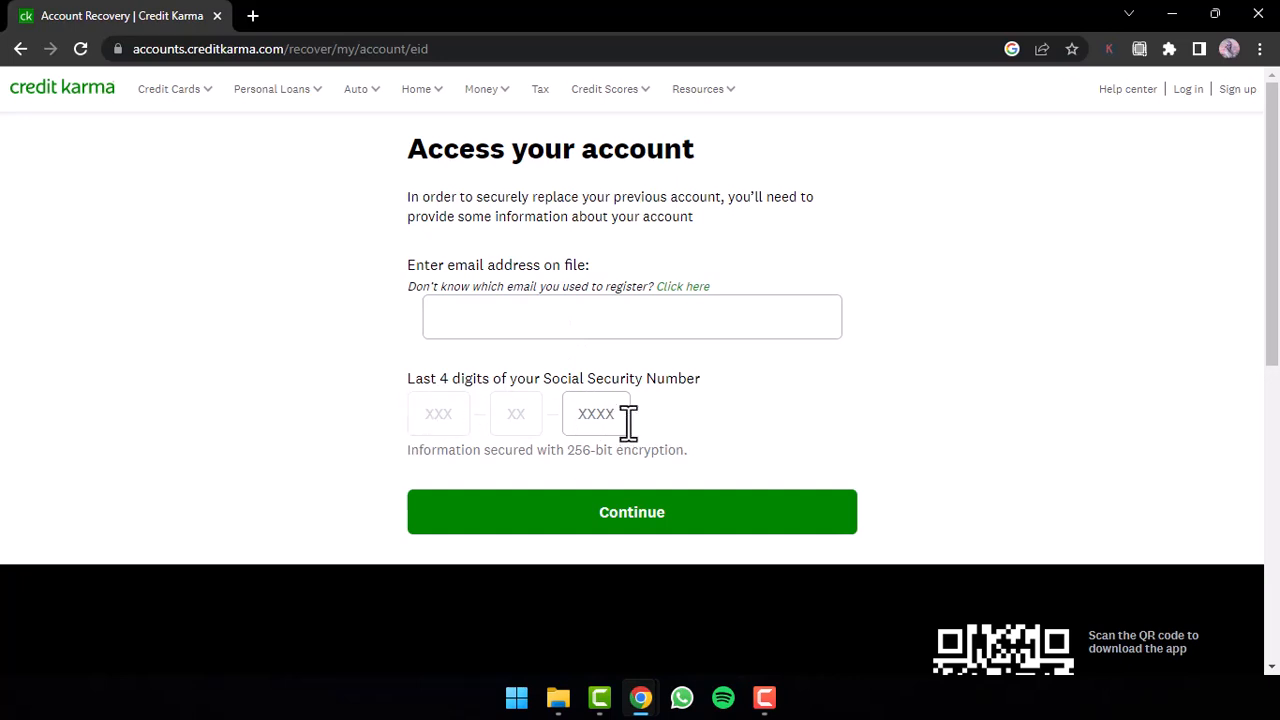
mouse_move(790, 437)
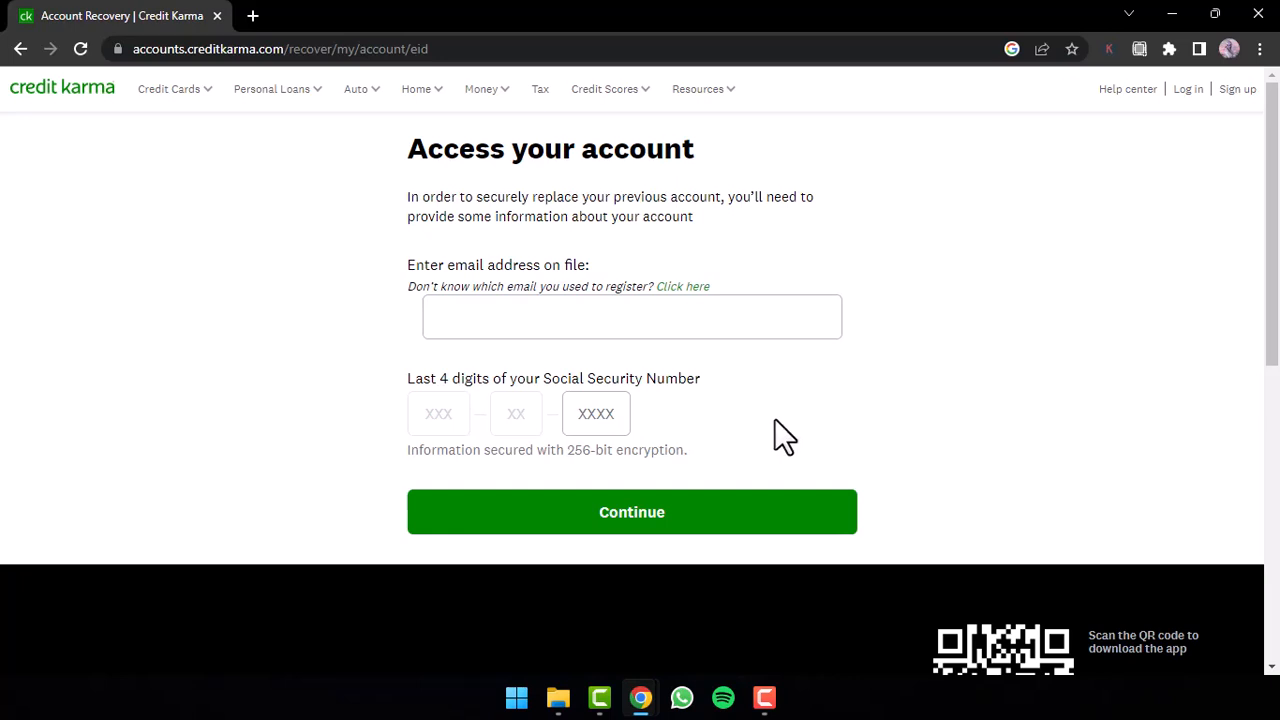
mouse_move(778, 435)
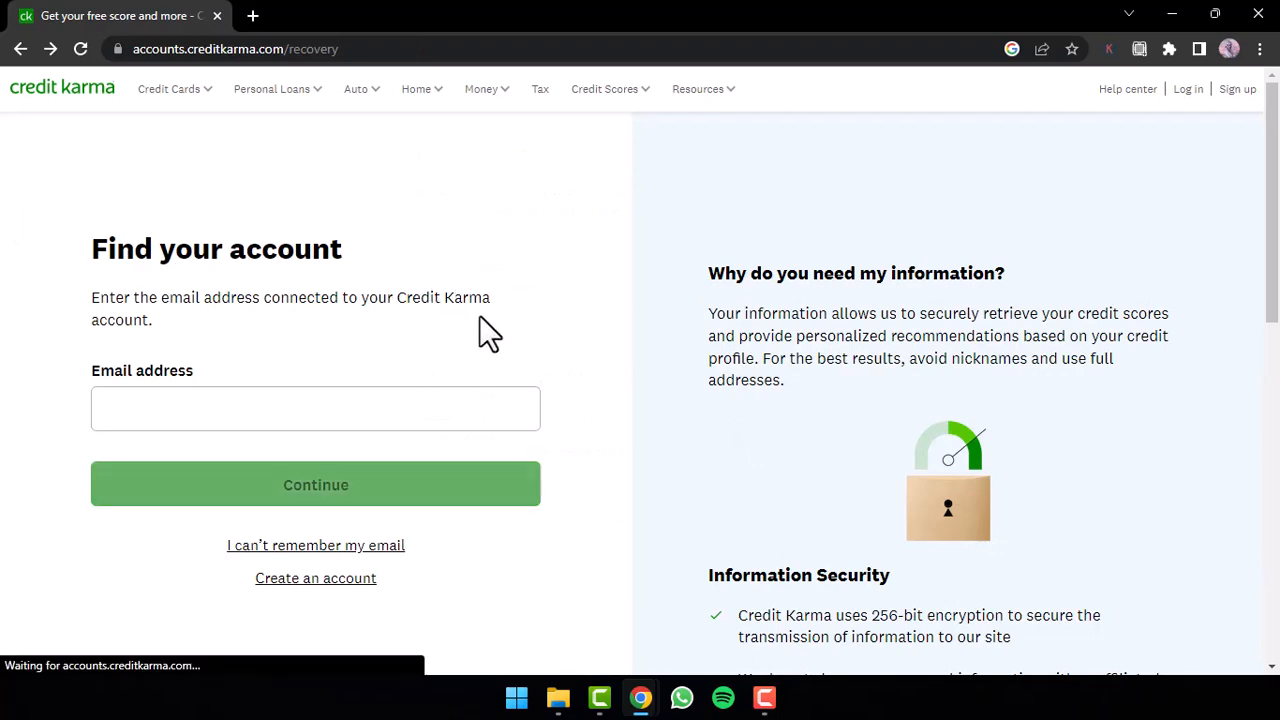
- View the Access your account form, then return to Find your account
click(315, 484)
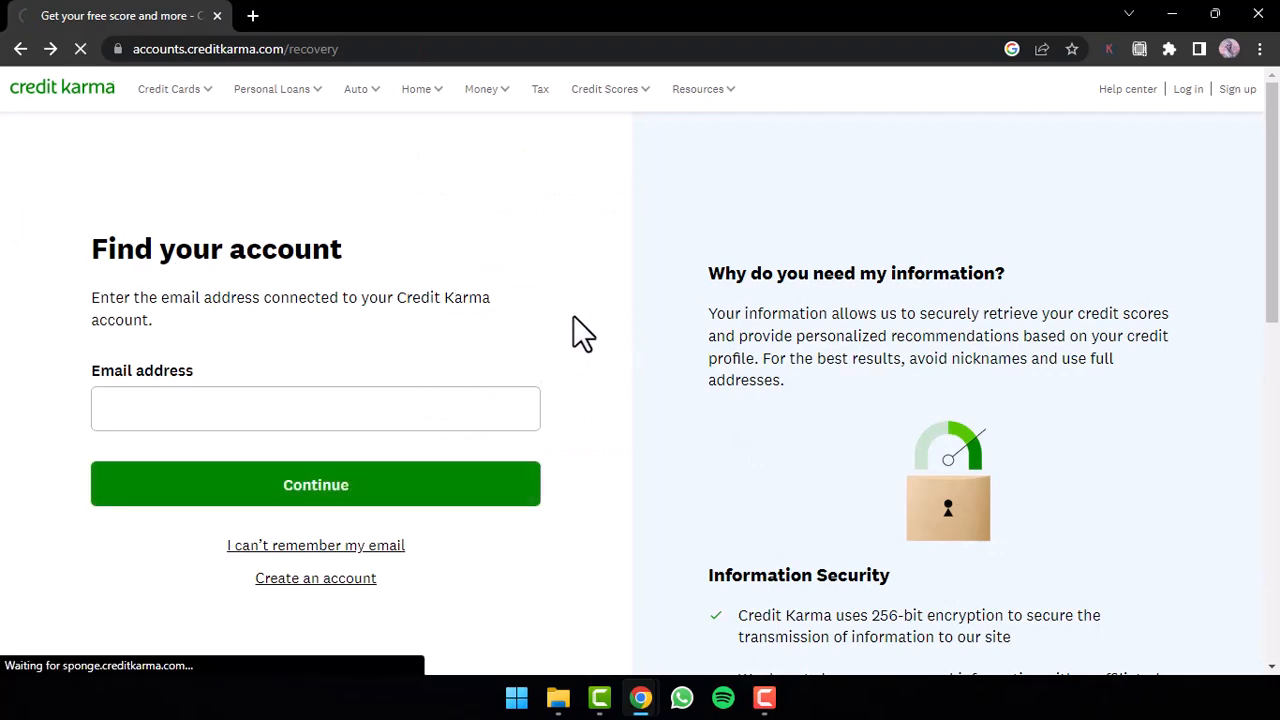